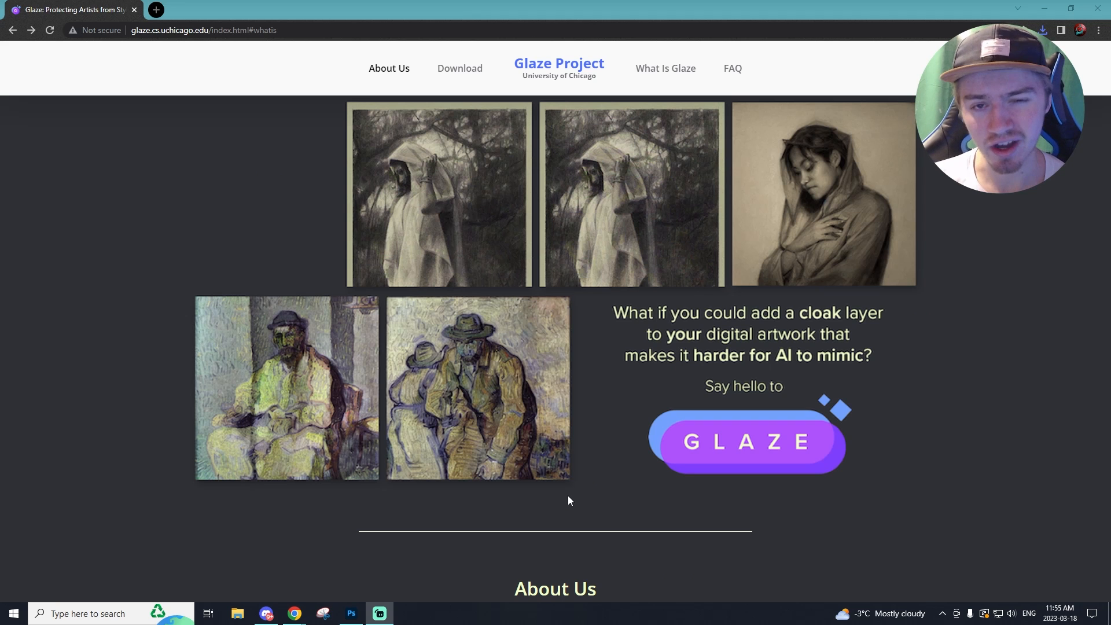
# Read through the Glaze page and follow the 'here' link to the download page.
pyautogui.scroll(-3)
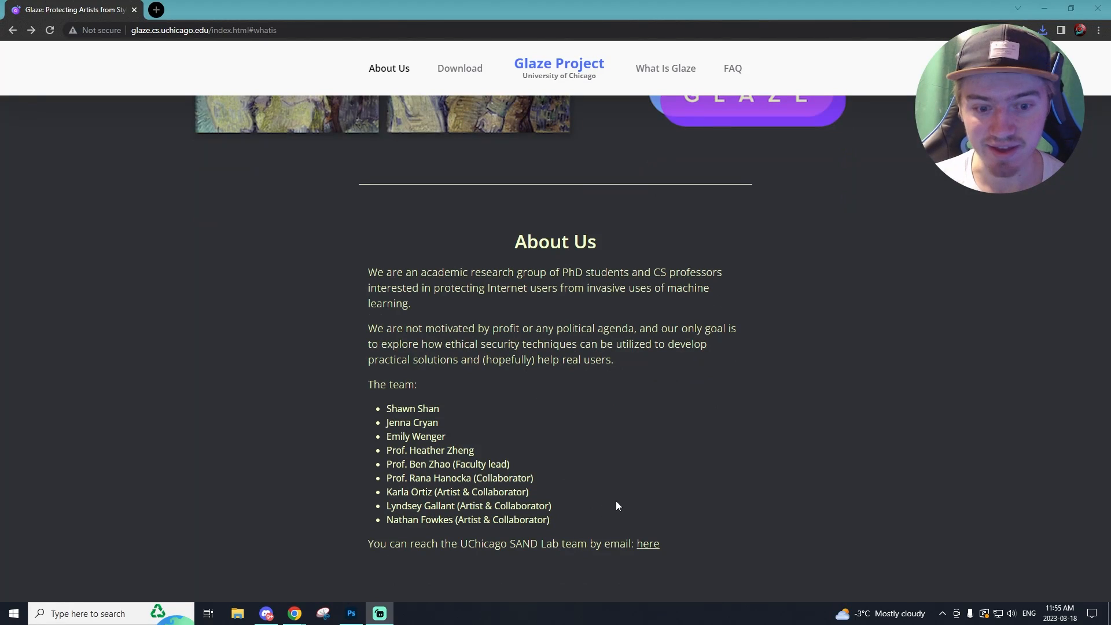
pyautogui.moveTo(617, 483)
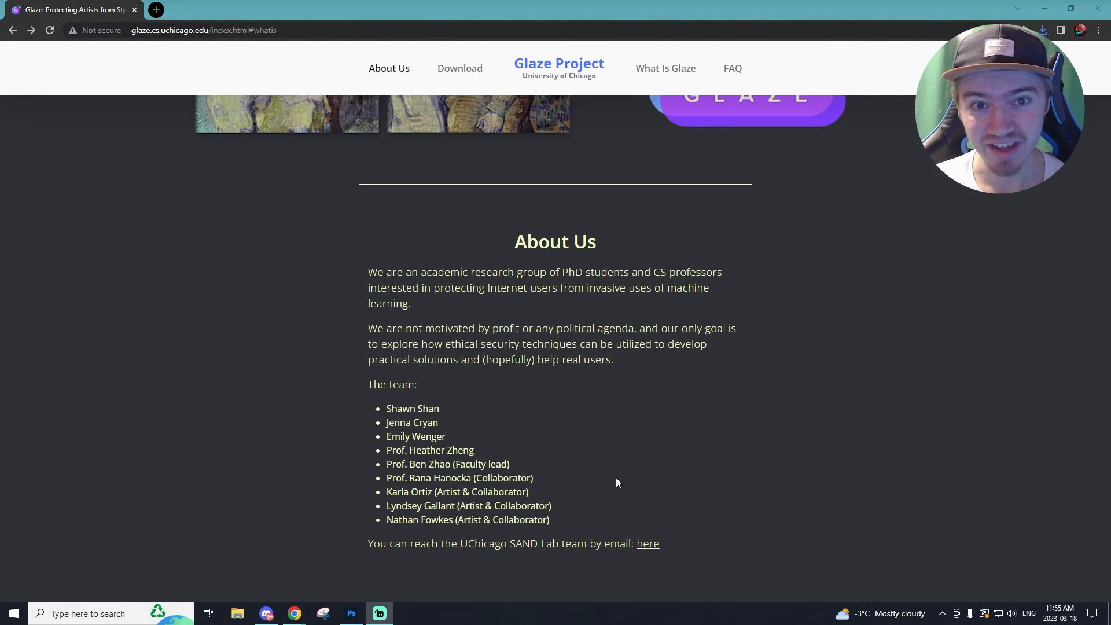
pyautogui.scroll(-3)
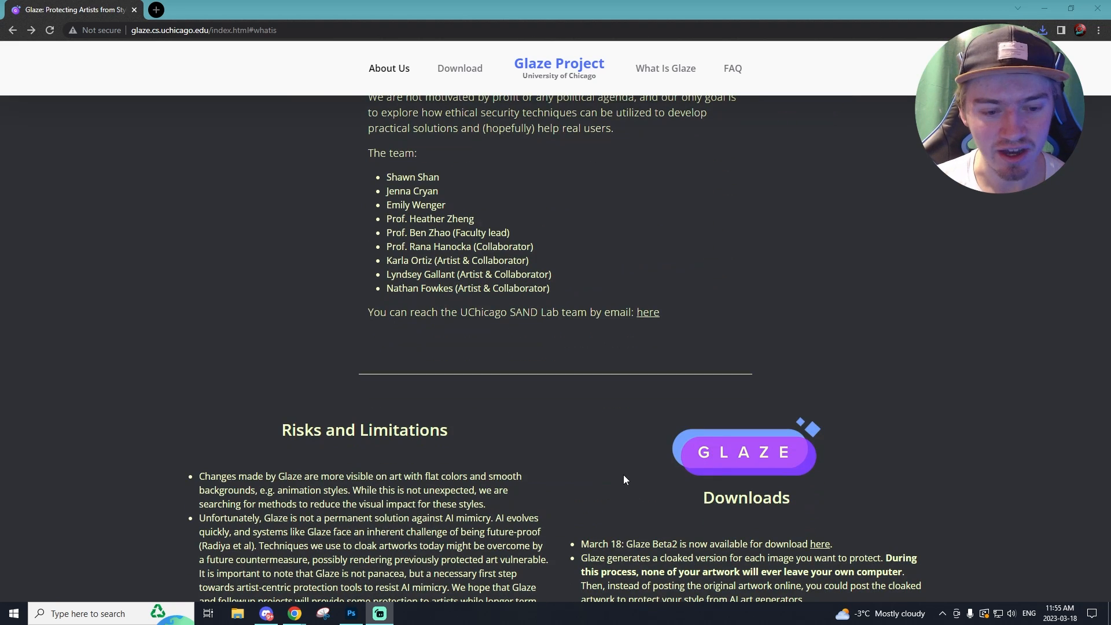
pyautogui.scroll(-3)
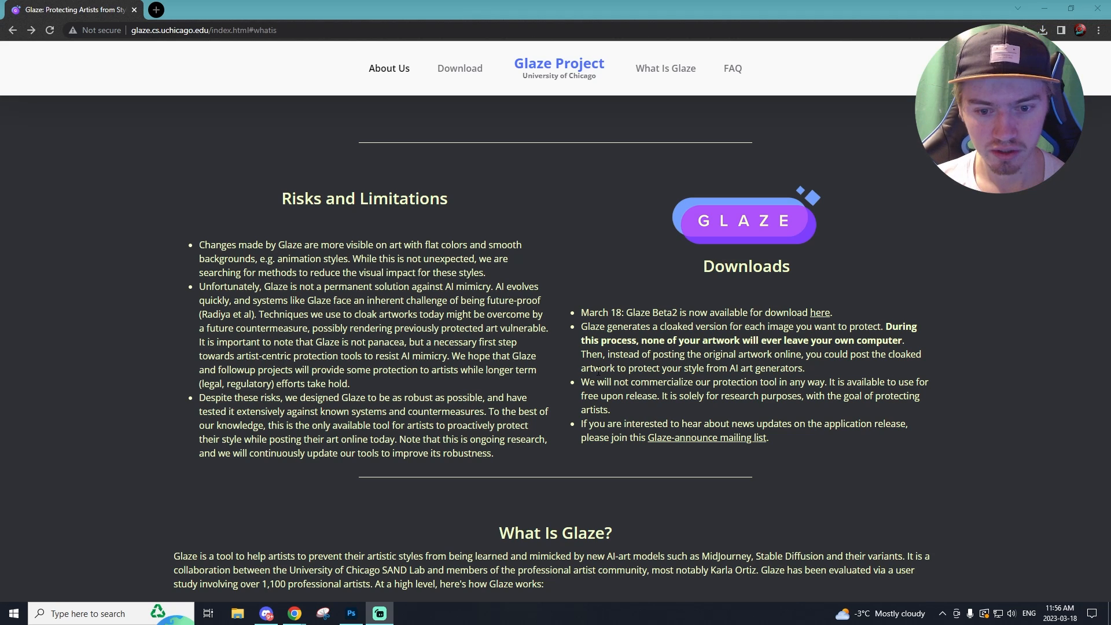
pyautogui.scroll(-3)
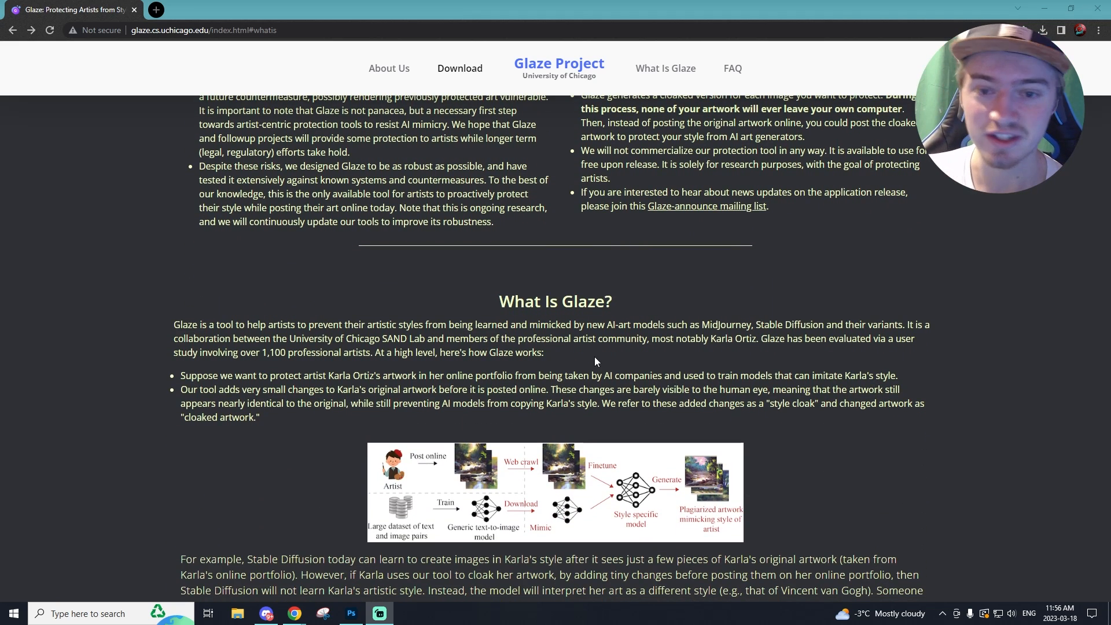
pyautogui.scroll(-3)
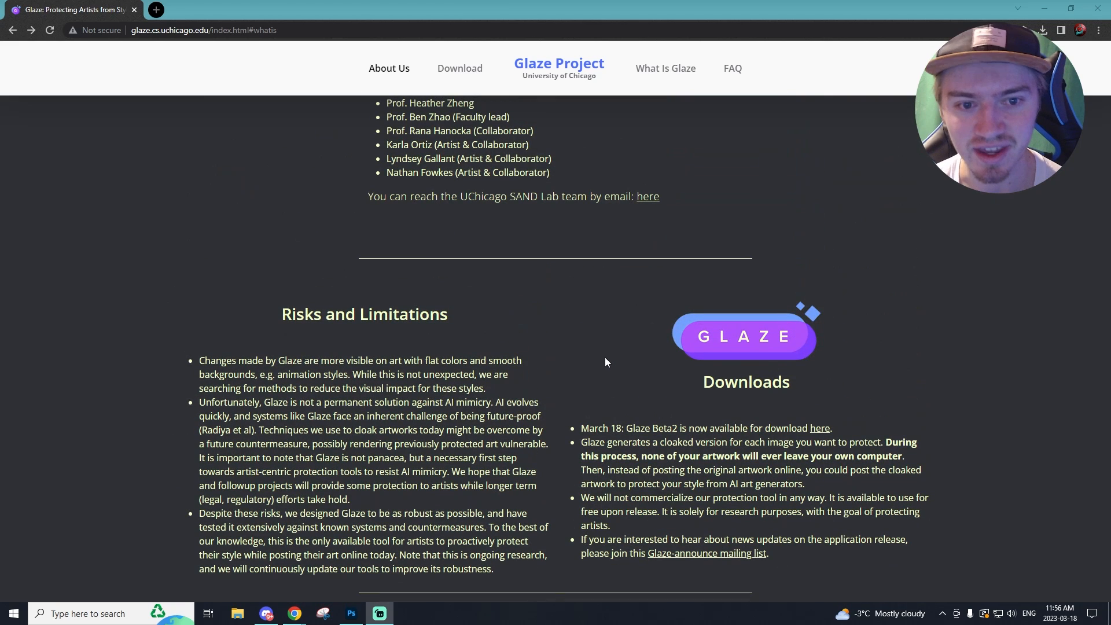
pyautogui.scroll(-3)
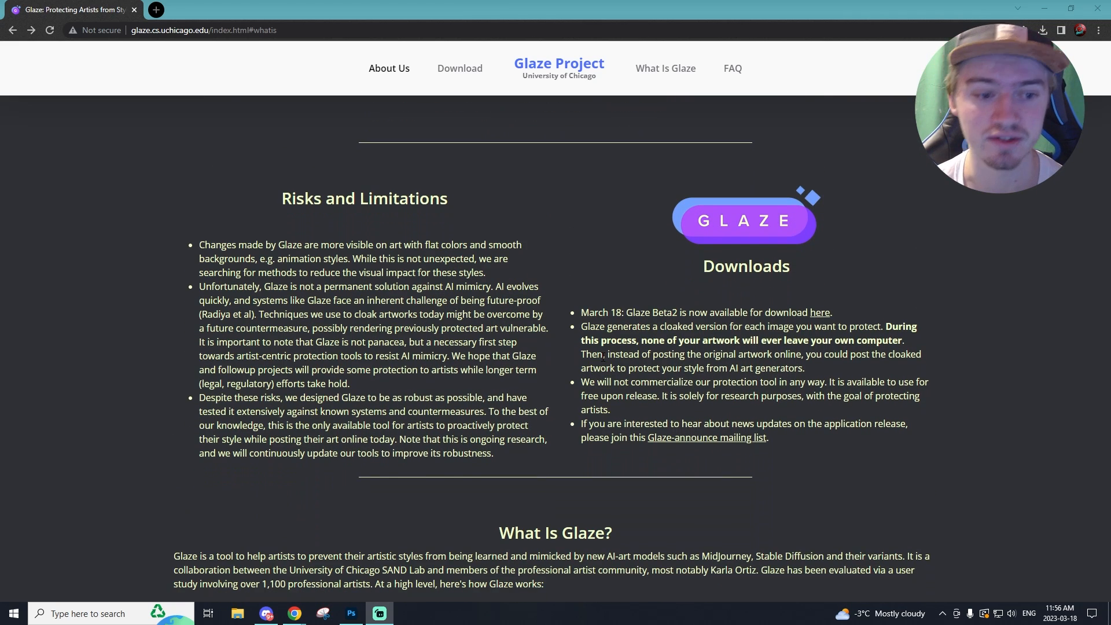
pyautogui.scroll(-3)
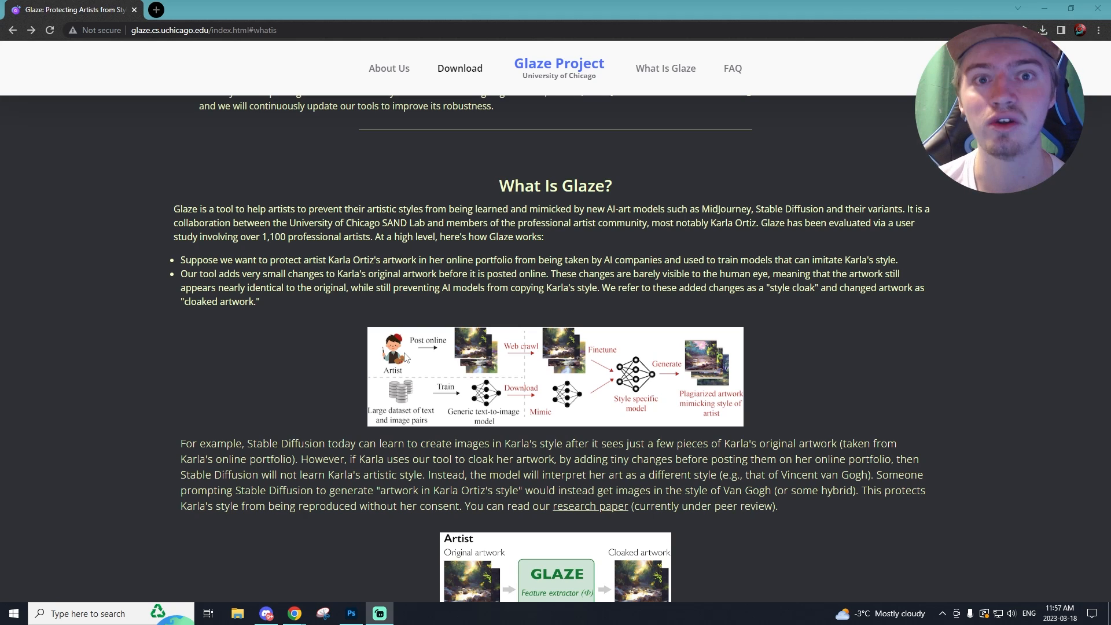
pyautogui.scroll(-3)
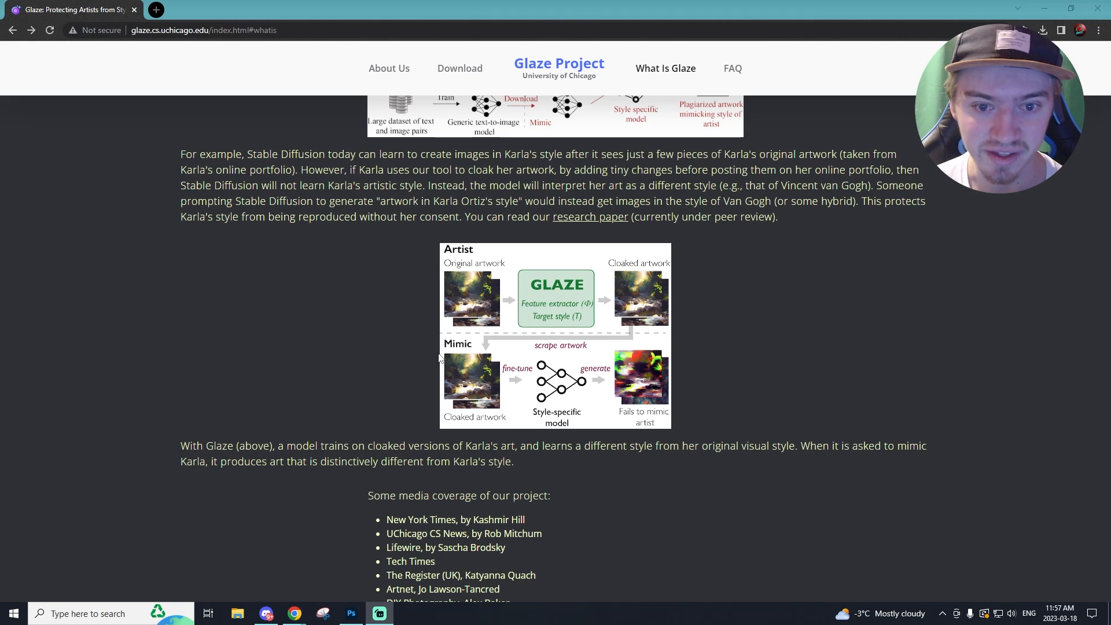
pyautogui.scroll(3)
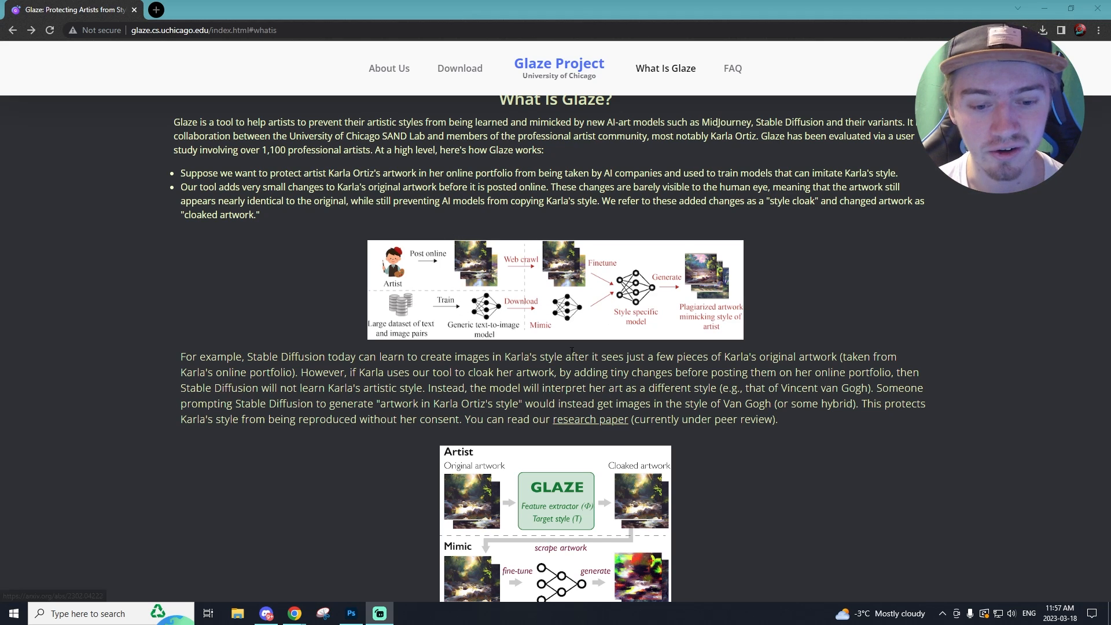
pyautogui.moveTo(524, 254)
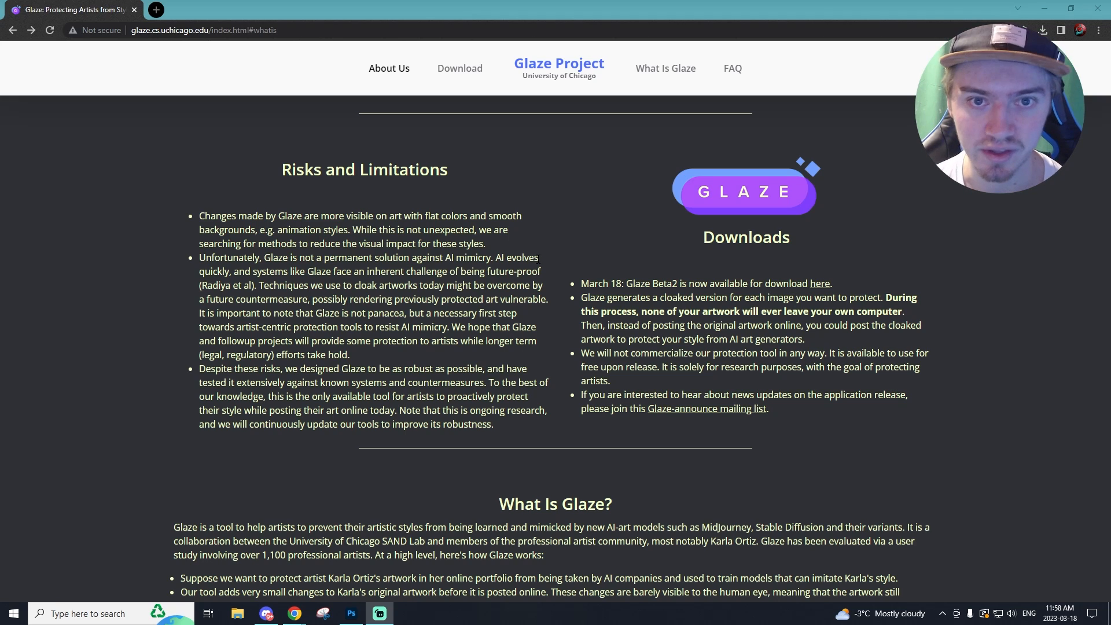
pyautogui.moveTo(910, 178)
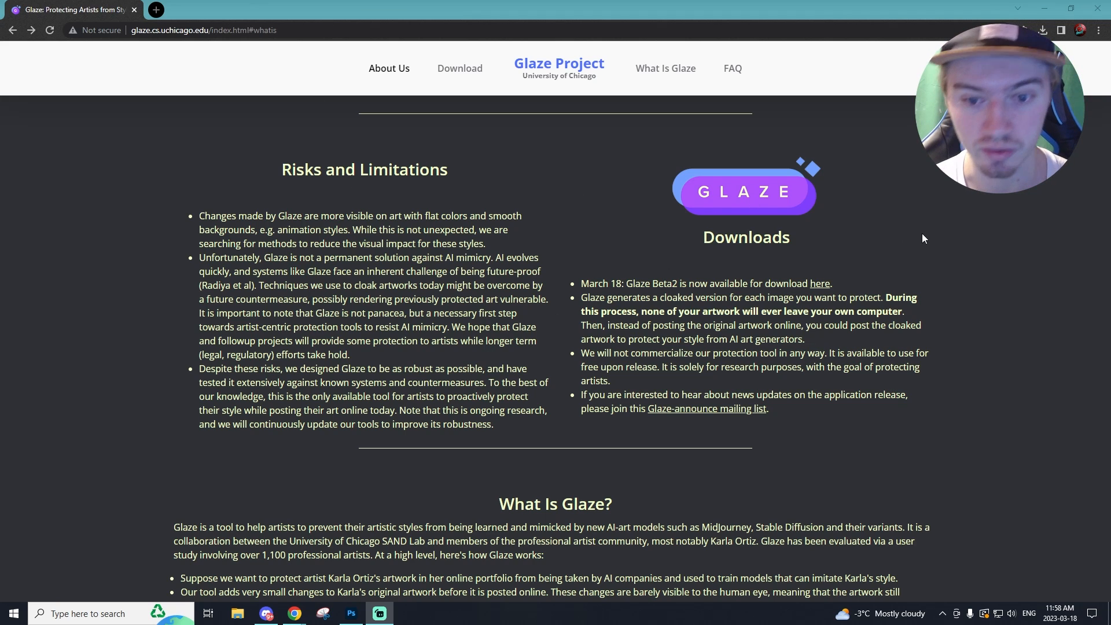
pyautogui.click(460, 68)
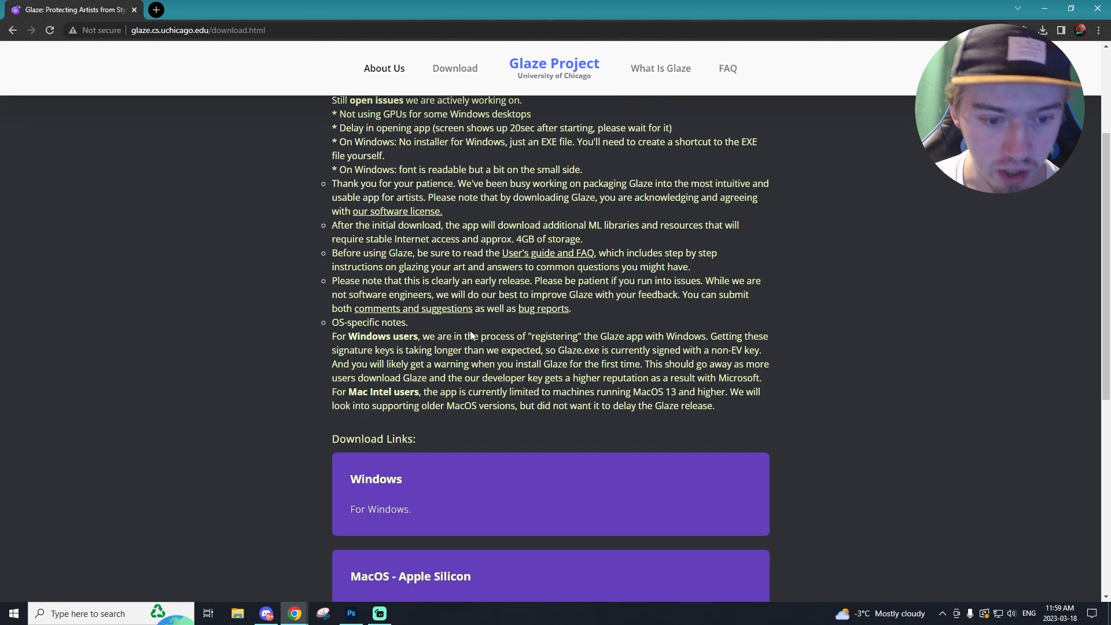
# Request the Windows version of Glaze from the Download Links cards.
pyautogui.scroll(-3)
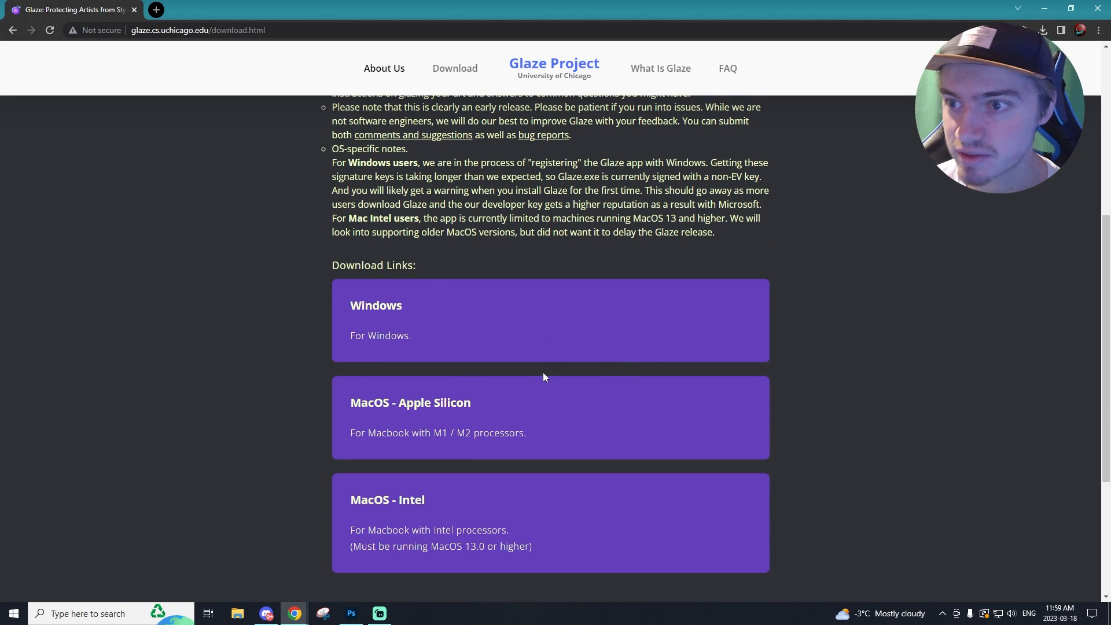
pyautogui.click(1041, 30)
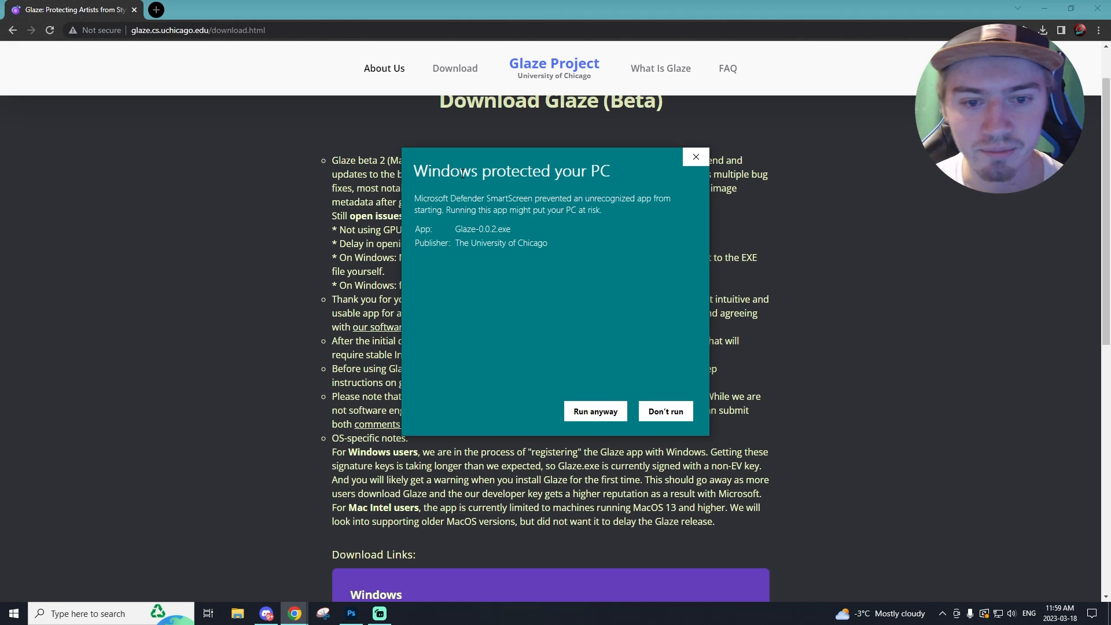
pyautogui.moveTo(622, 288)
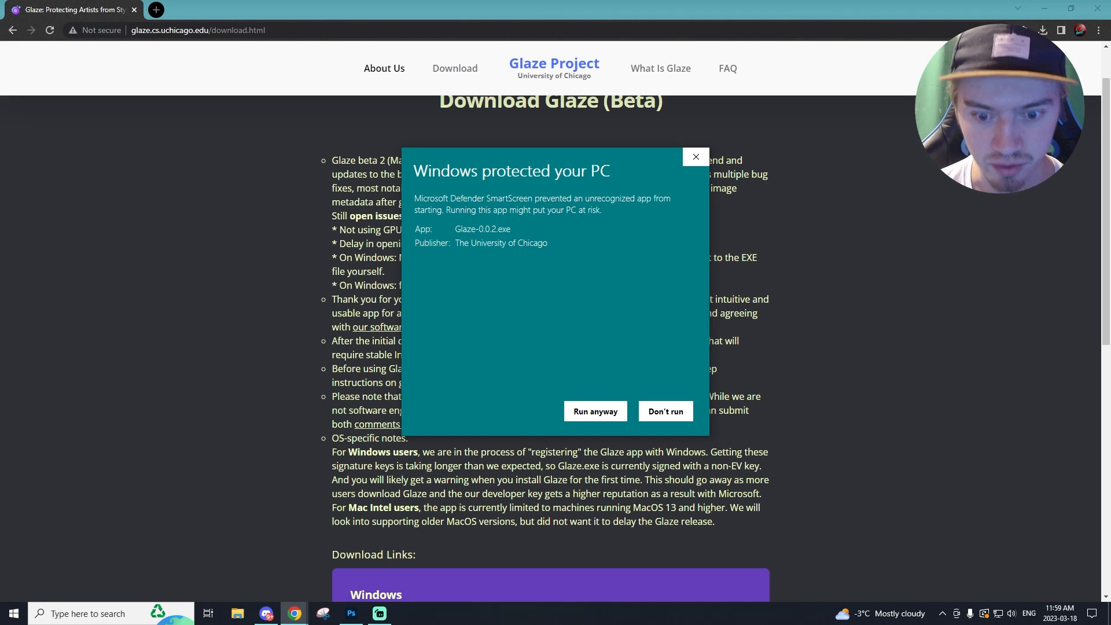
# Allow the unrecognized Glaze-0.0.2.exe to start via Run anyway.
pyautogui.click(695, 156)
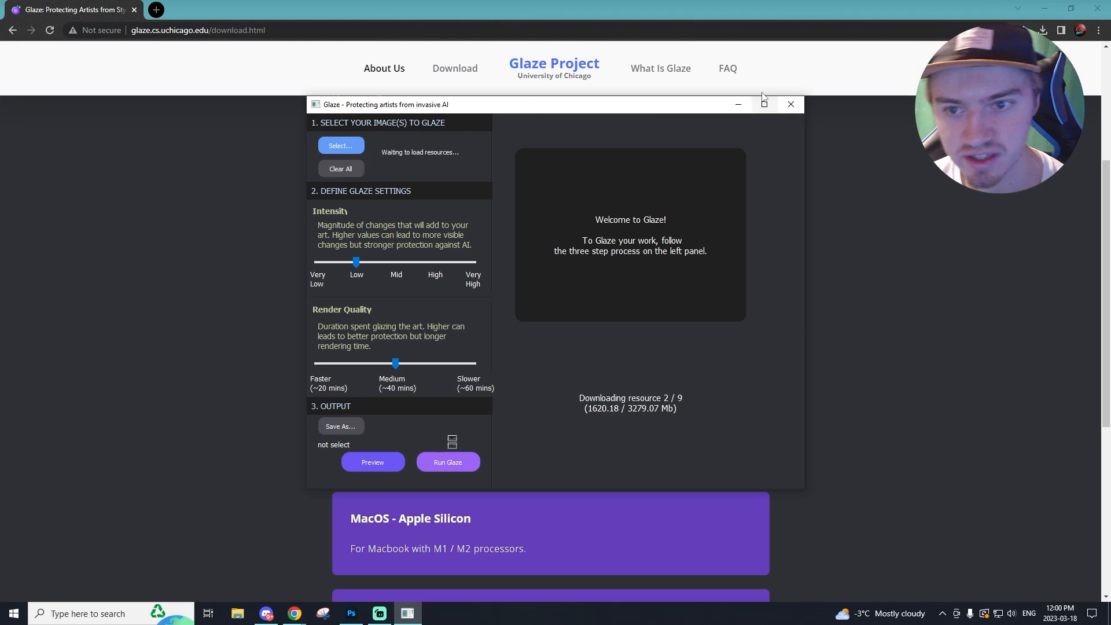
# Maximize the Glaze window while it downloads its resources.
pyautogui.click(764, 104)
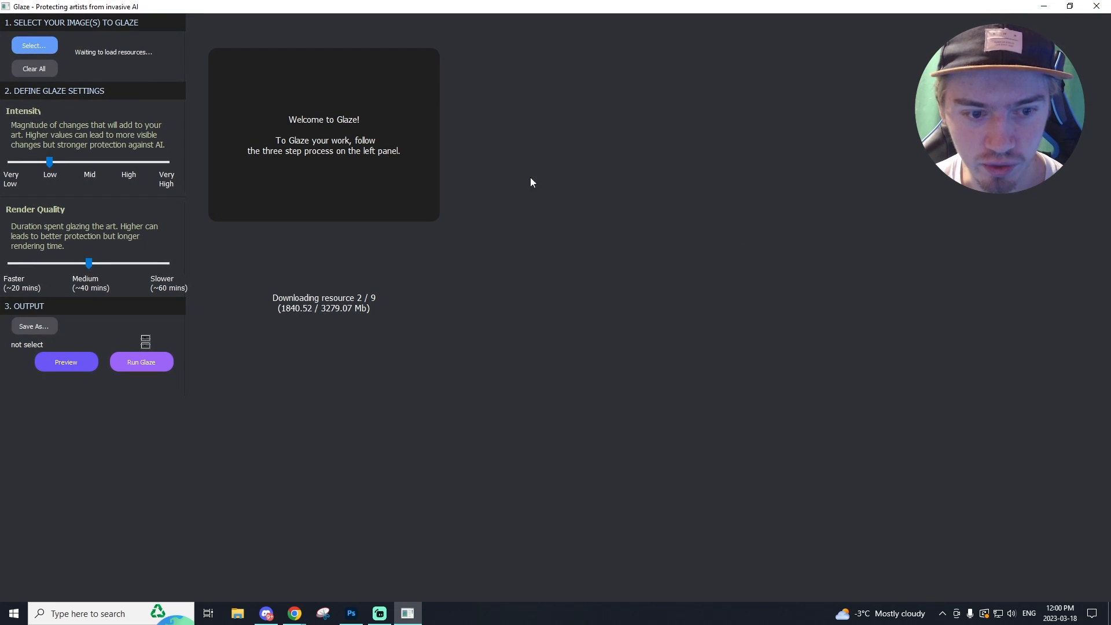
pyautogui.moveTo(375, 390)
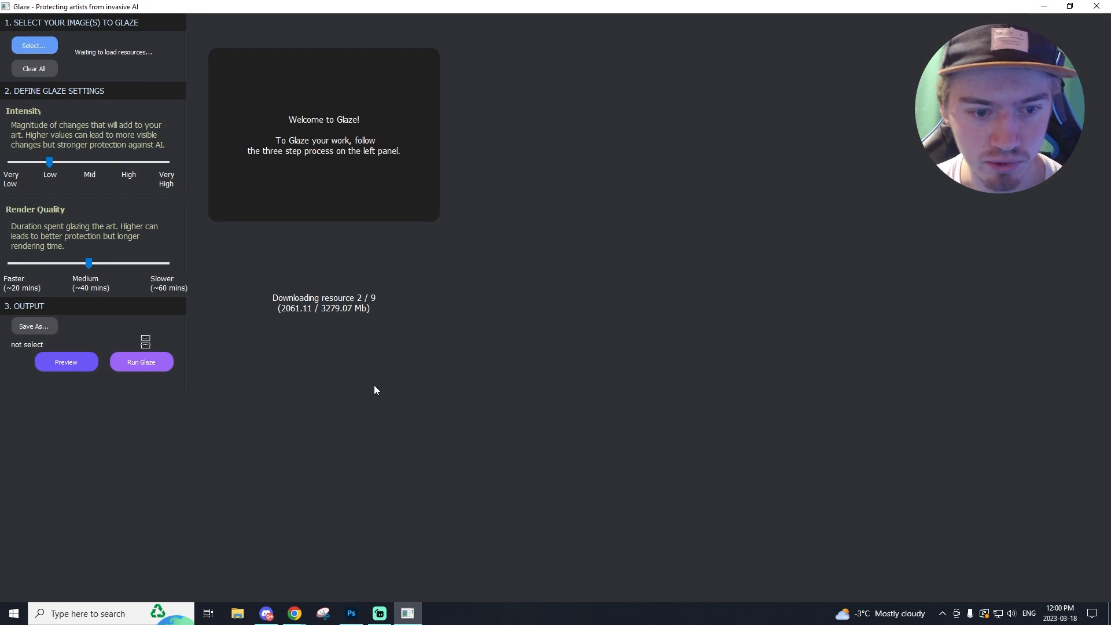
pyautogui.moveTo(201, 217)
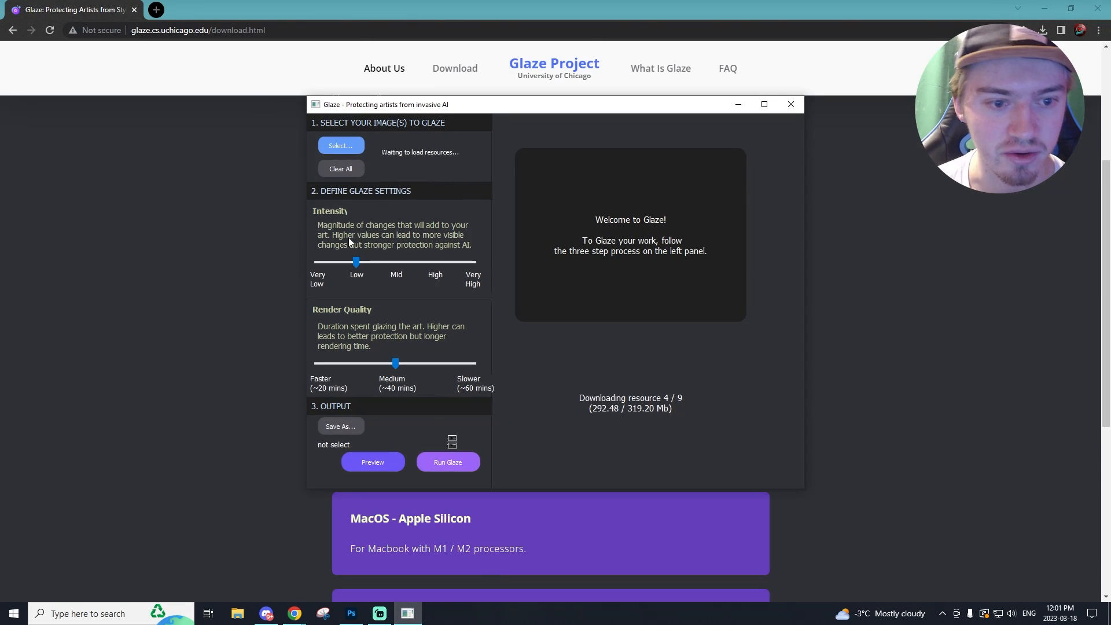
pyautogui.click(764, 104)
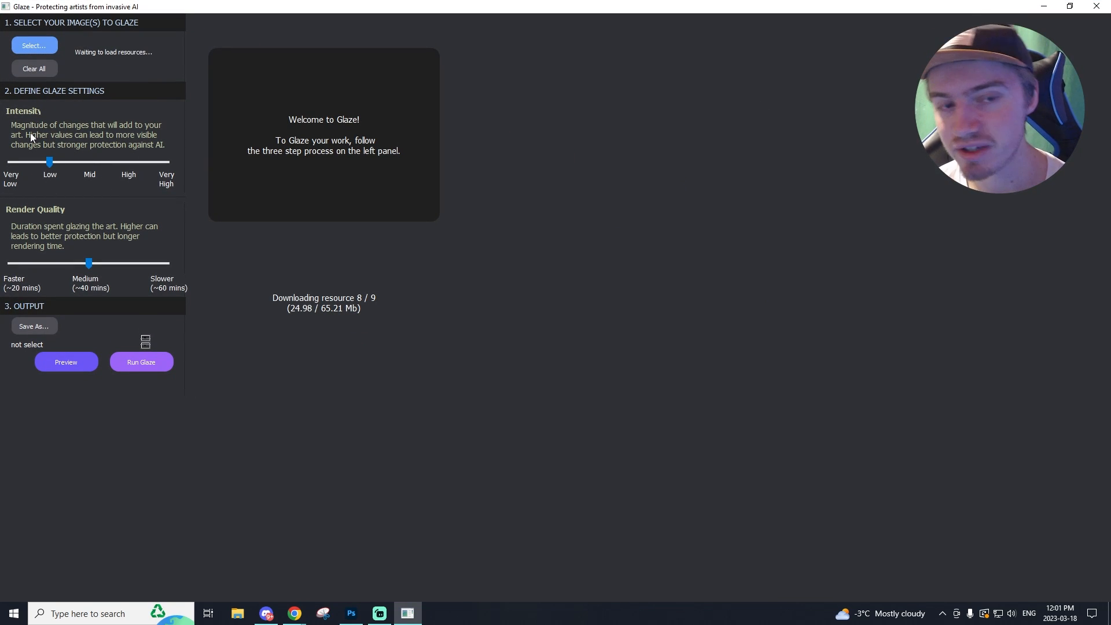
pyautogui.moveTo(49, 162); pyautogui.dragTo(9, 162)
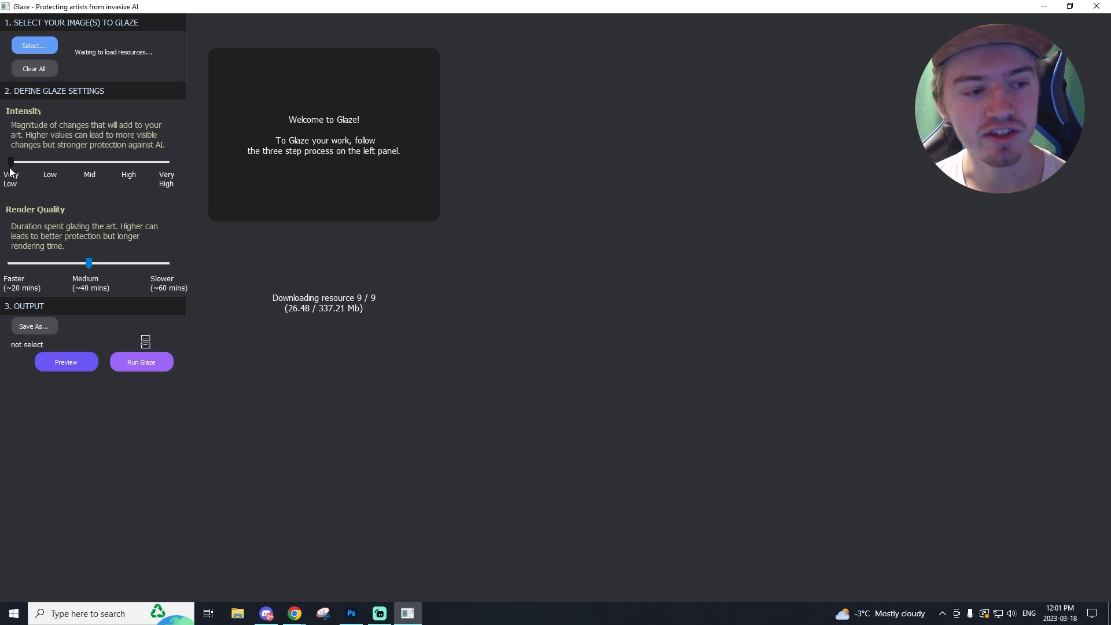
pyautogui.moveTo(10, 162); pyautogui.dragTo(166, 162)
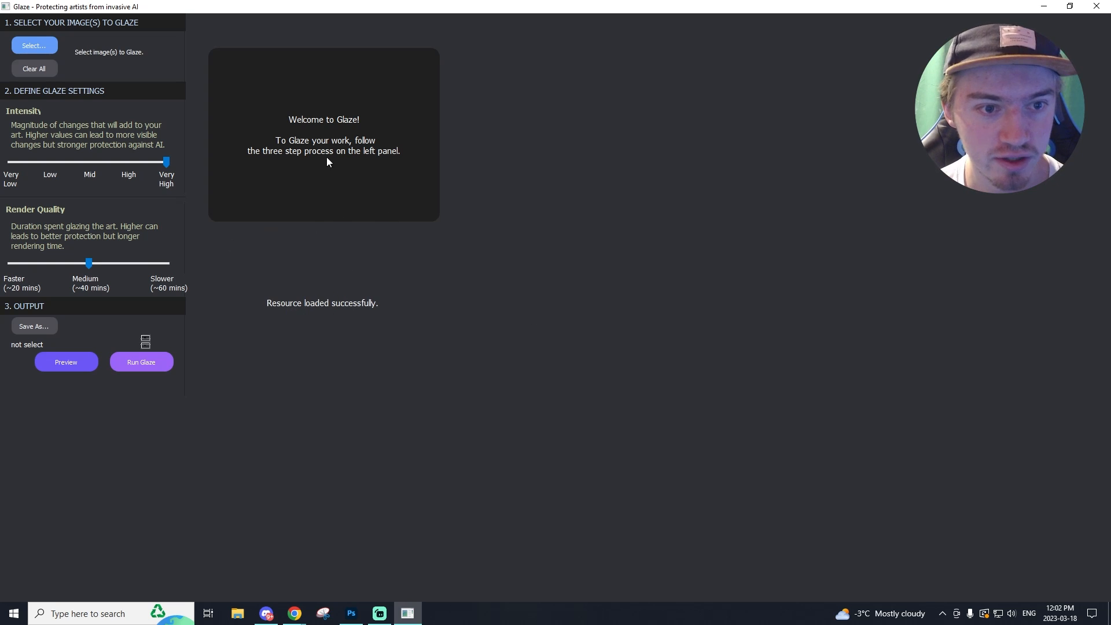
pyautogui.moveTo(456, 338)
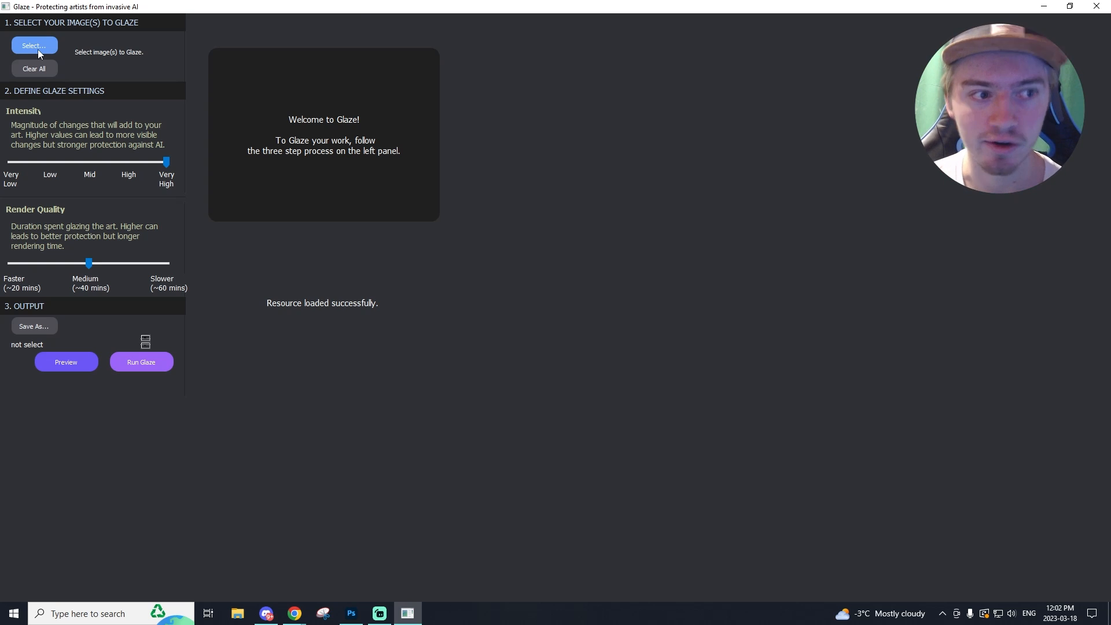
# Load the three Van Gogh images from Downloads into Glaze.
pyautogui.click(33, 45)
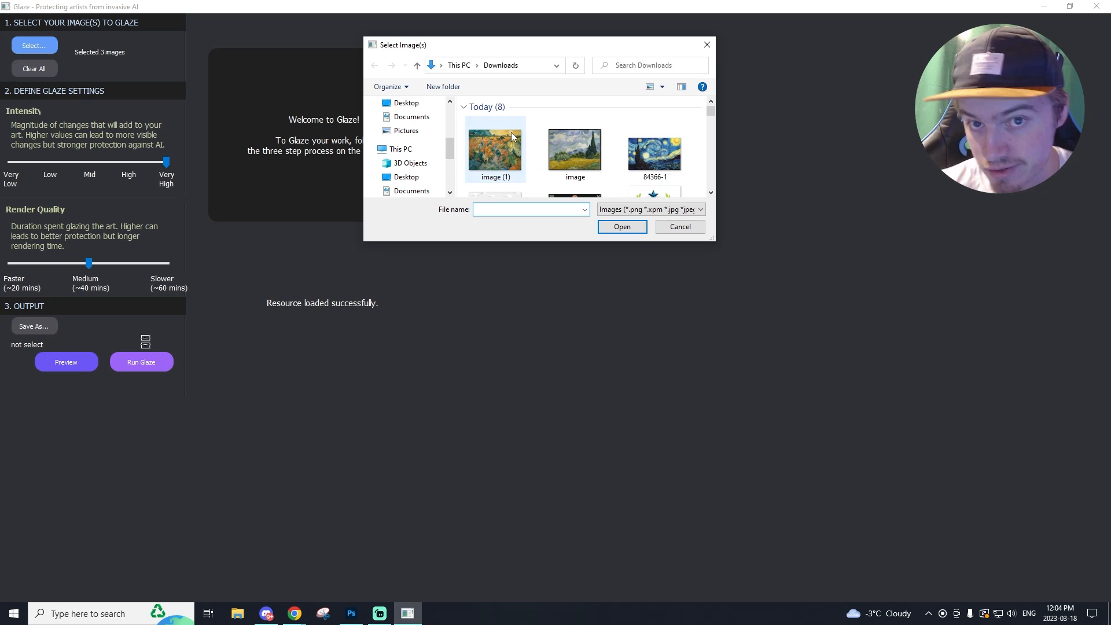
pyautogui.moveTo(511, 142)
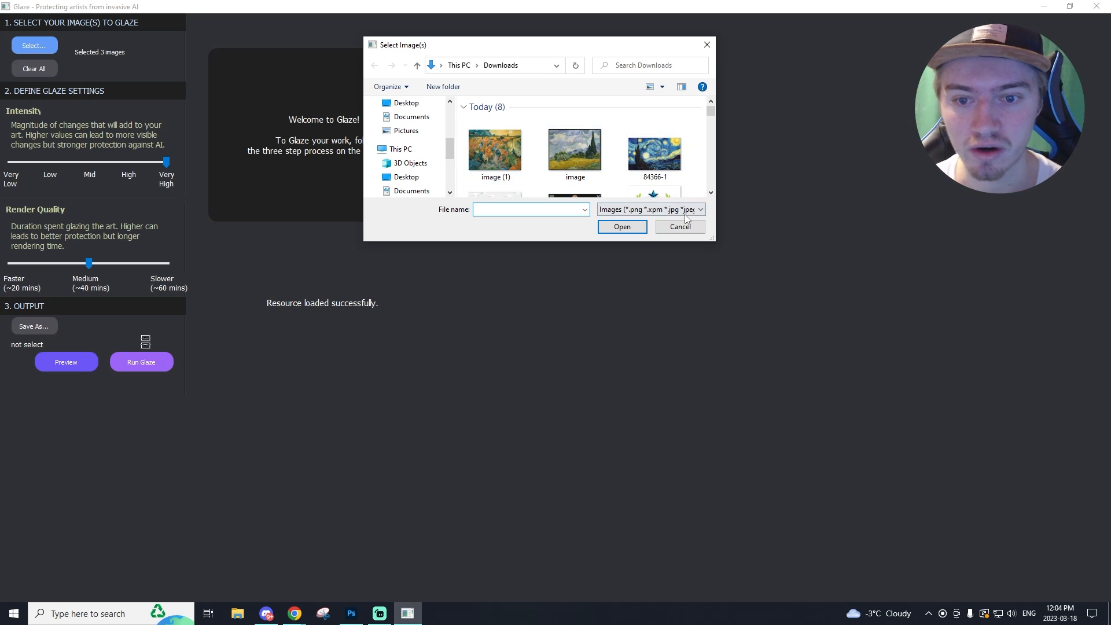
pyautogui.click(679, 227)
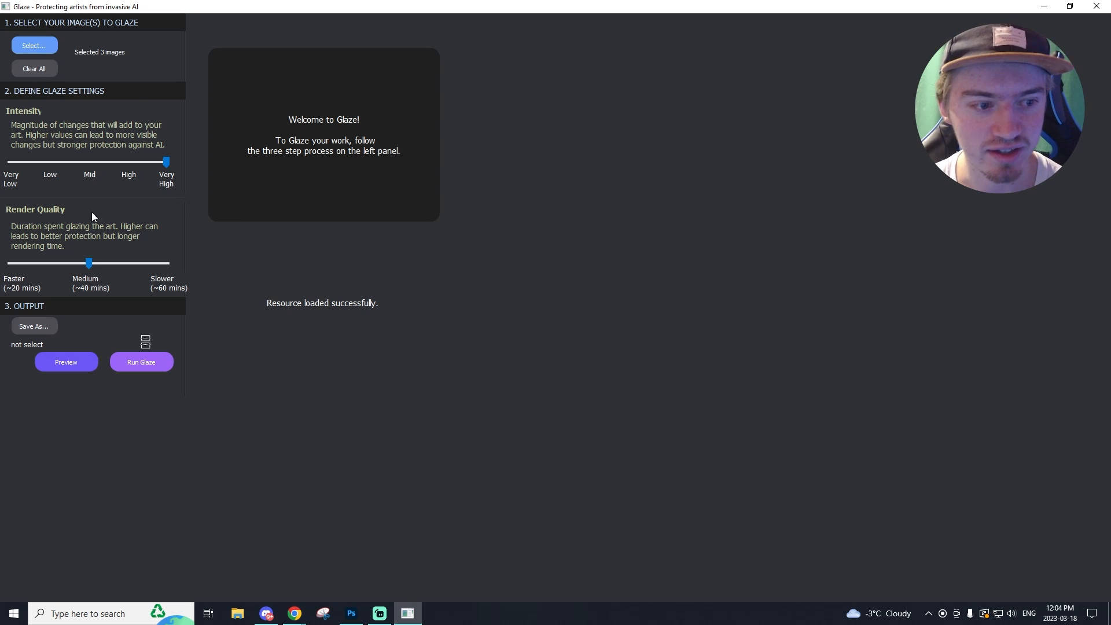
# Set render quality to Faster (~20 mins) and intensity to Low.
pyautogui.moveTo(90, 262); pyautogui.dragTo(11, 263)
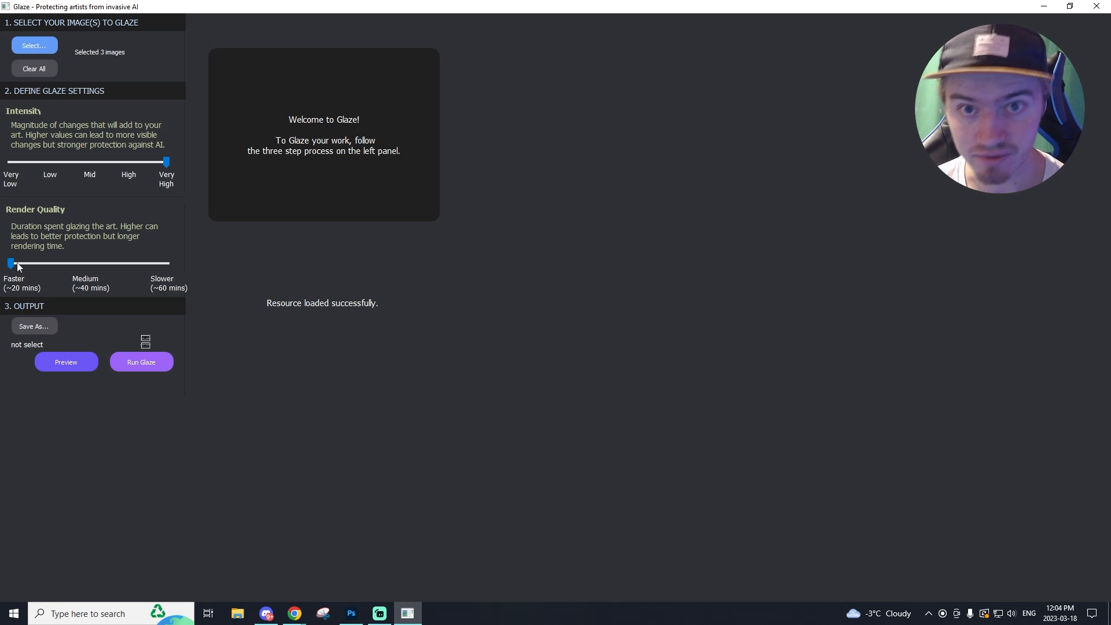
pyautogui.moveTo(166, 162); pyautogui.dragTo(80, 162)
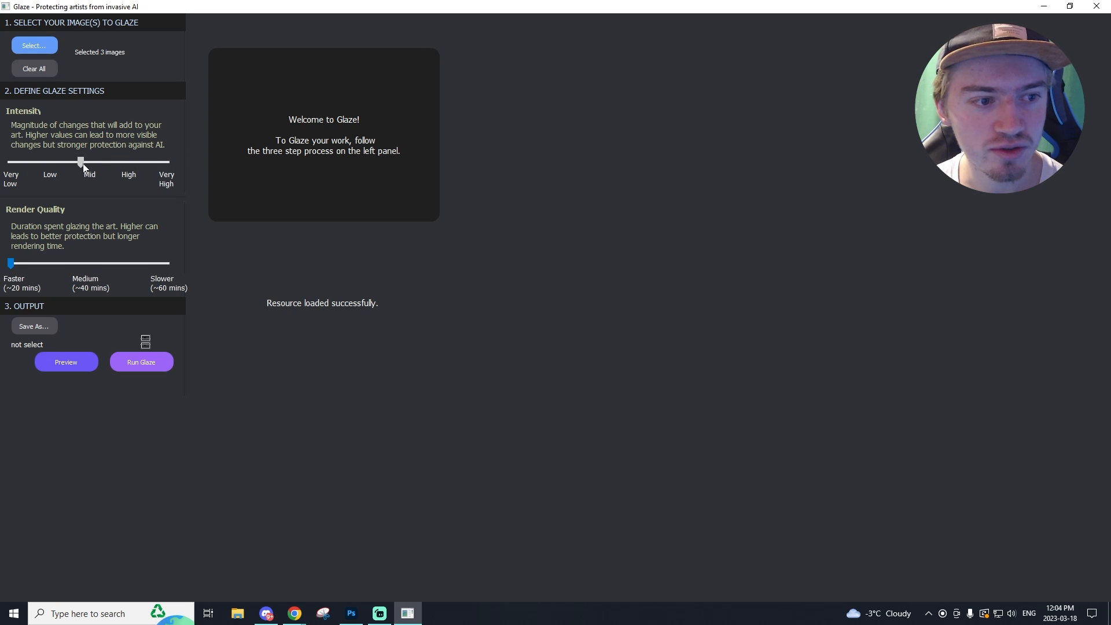
pyautogui.moveTo(80, 162); pyautogui.dragTo(54, 162)
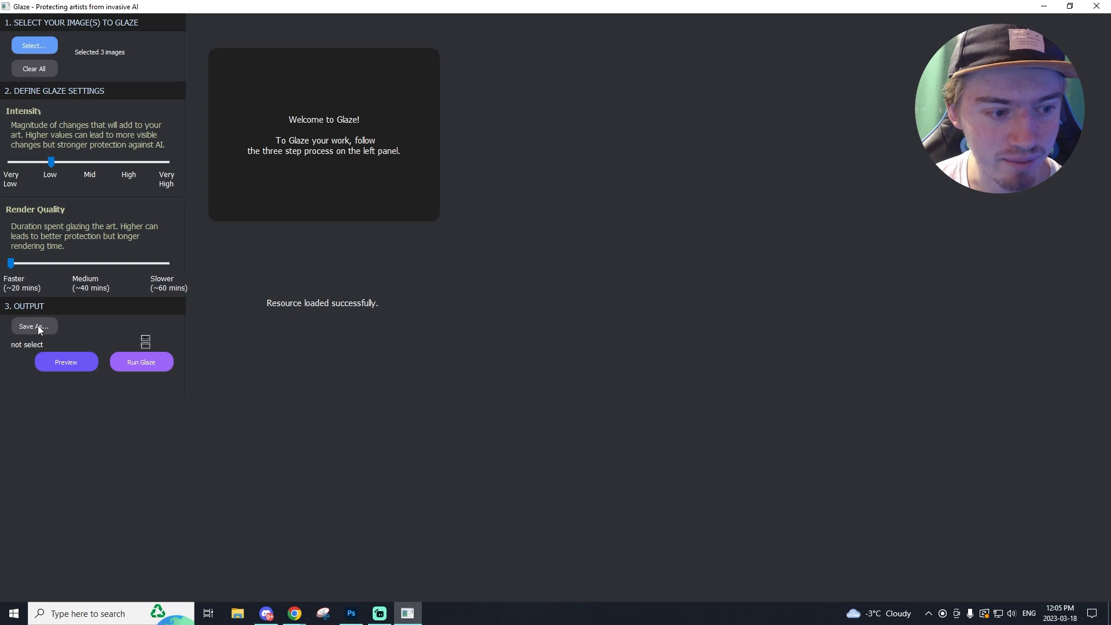
# Set the output folder to A:/Downloads and start glazing the three images.
pyautogui.click(34, 327)
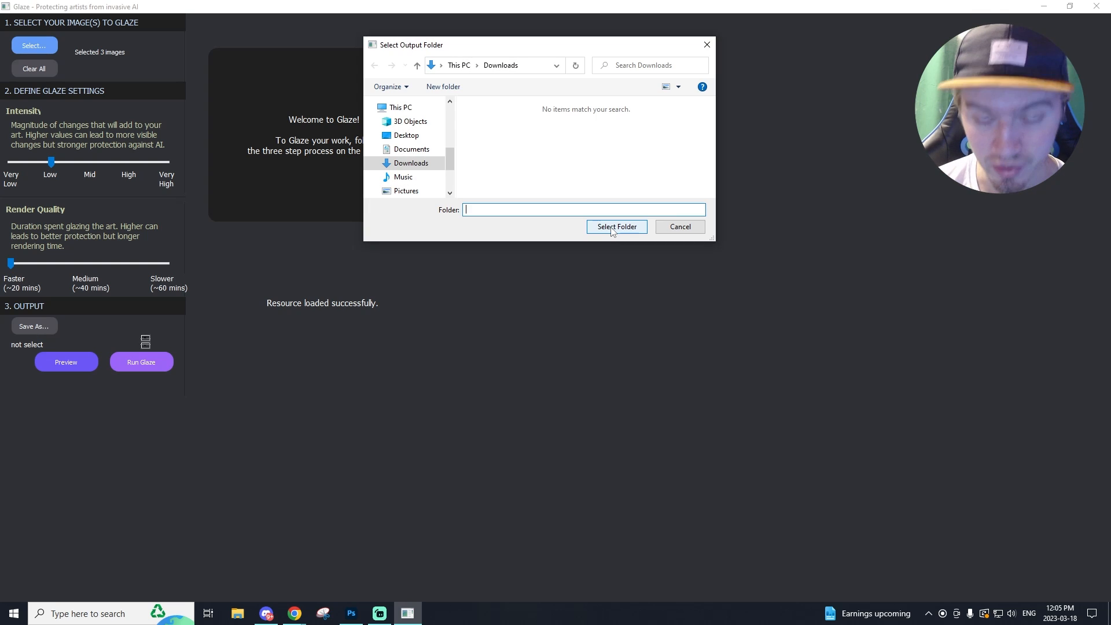
pyautogui.click(614, 227)
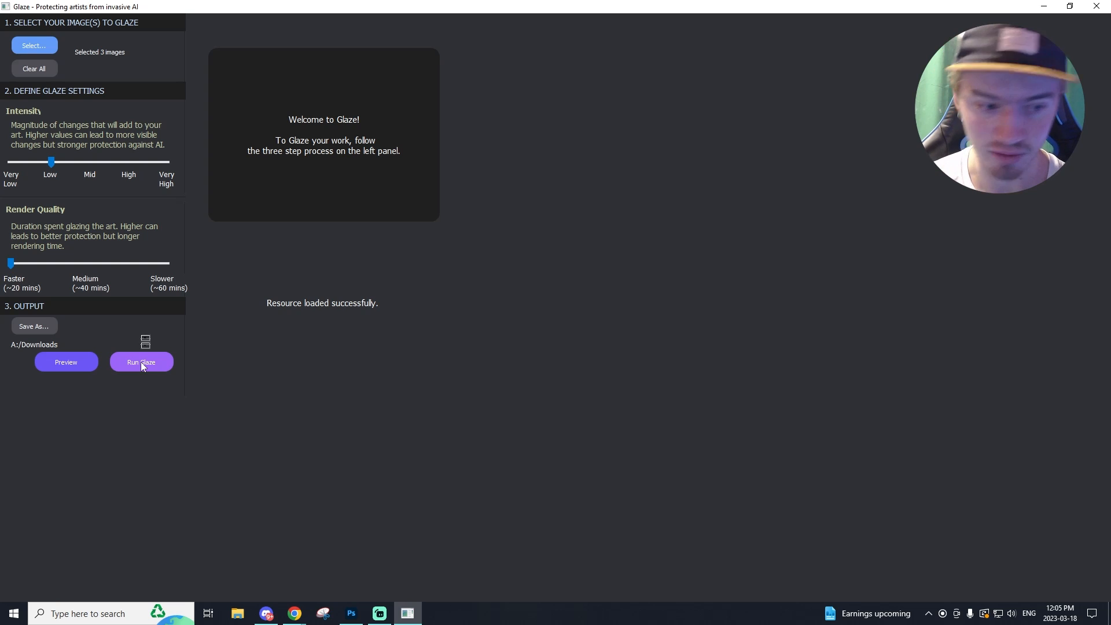
pyautogui.click(141, 362)
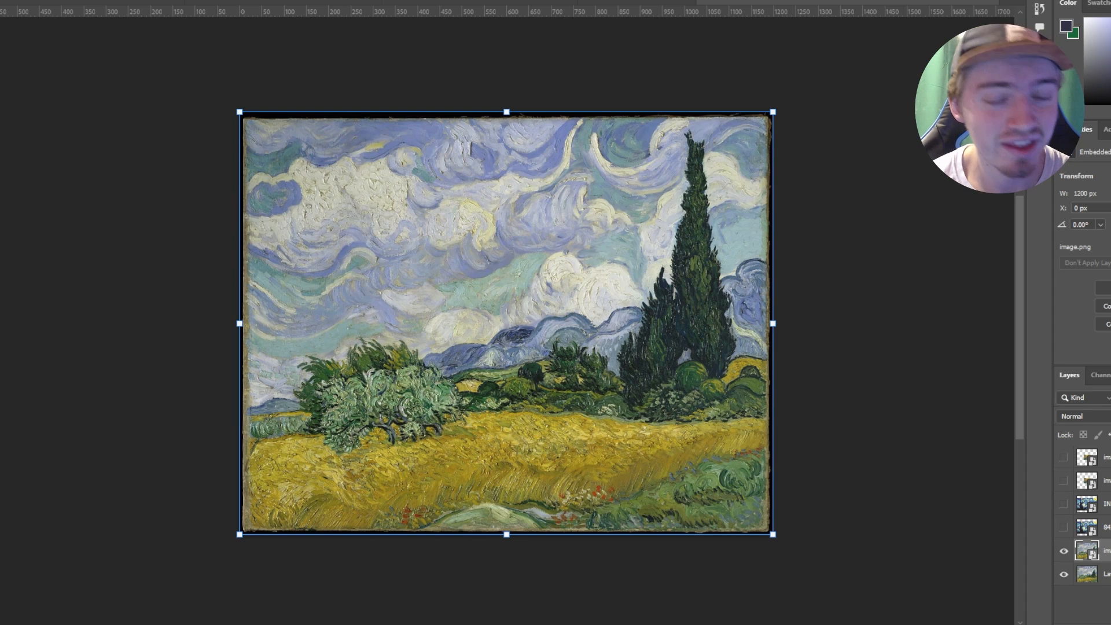
pyautogui.moveTo(561, 431)
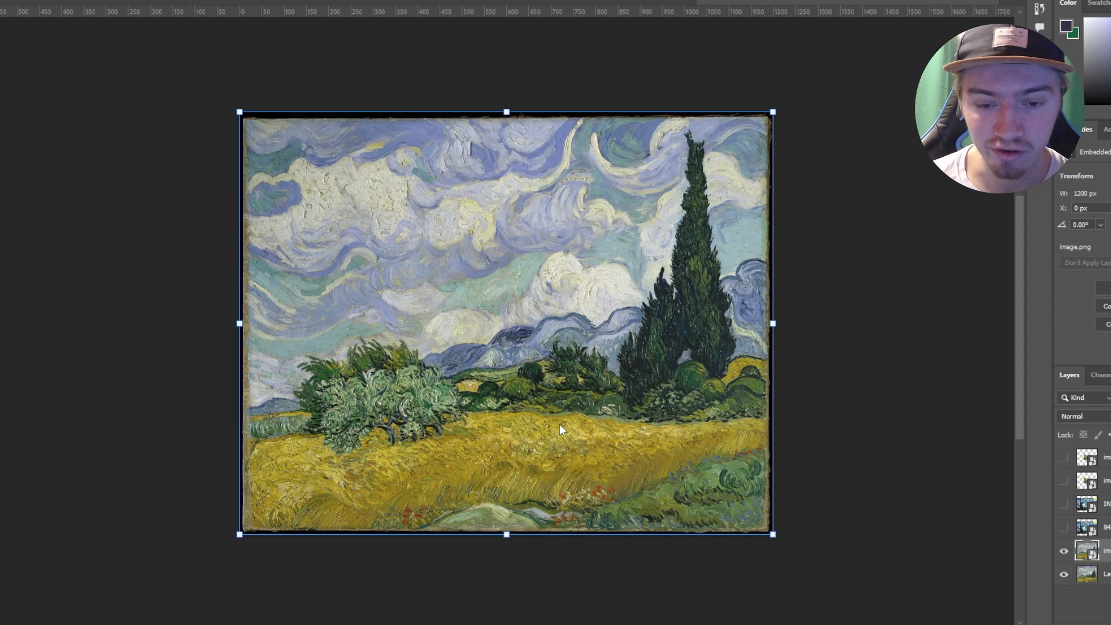
pyautogui.moveTo(670, 288)
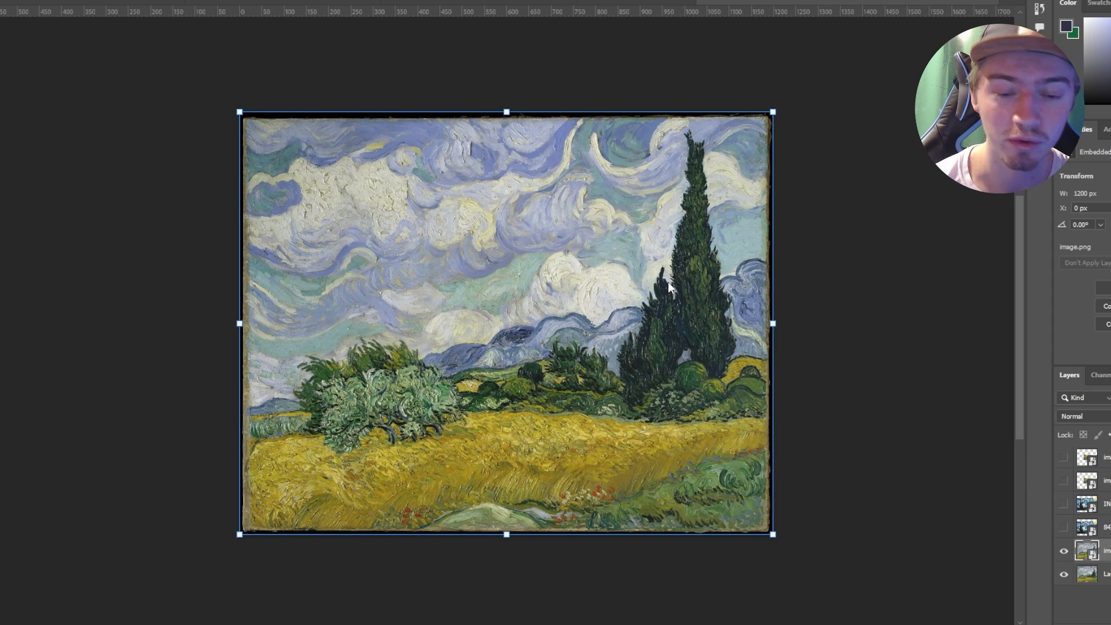
pyautogui.moveTo(674, 263)
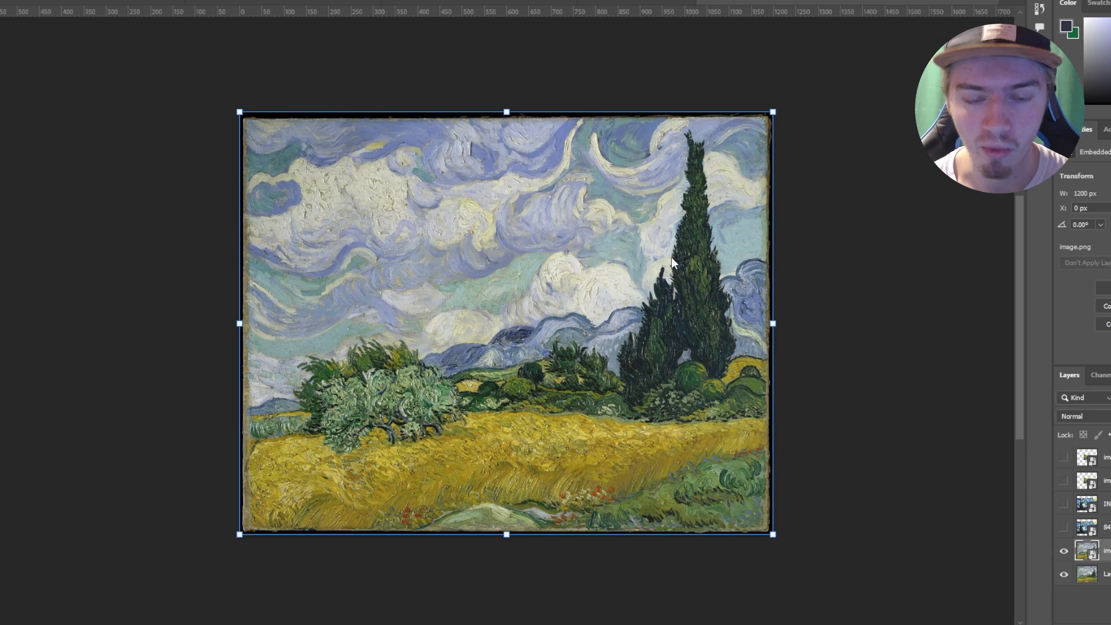
pyautogui.moveTo(673, 244)
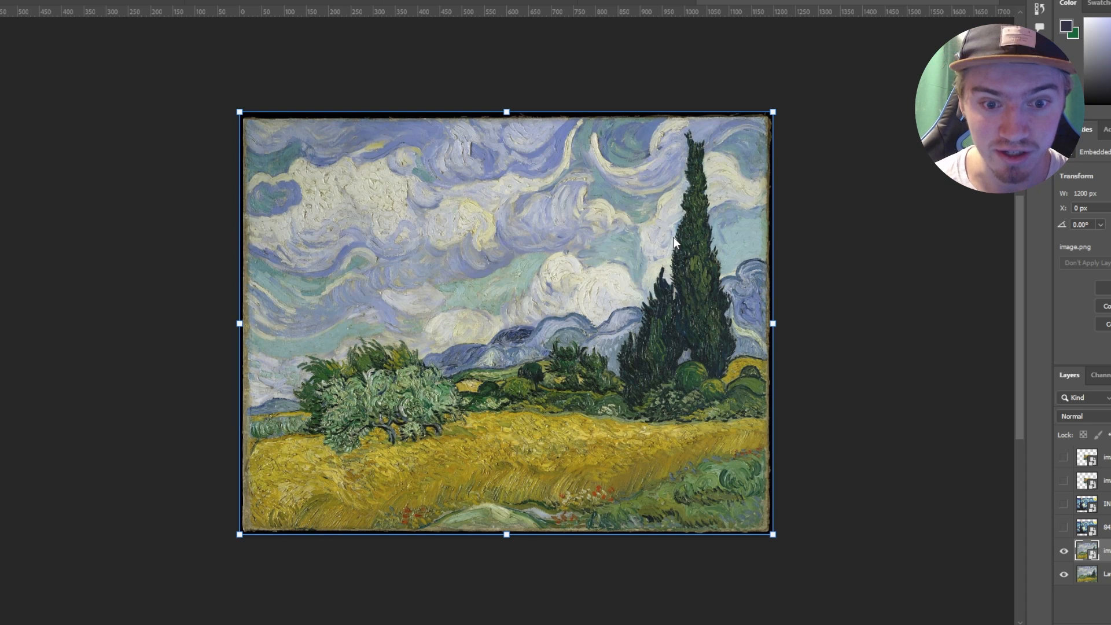
pyautogui.moveTo(658, 255)
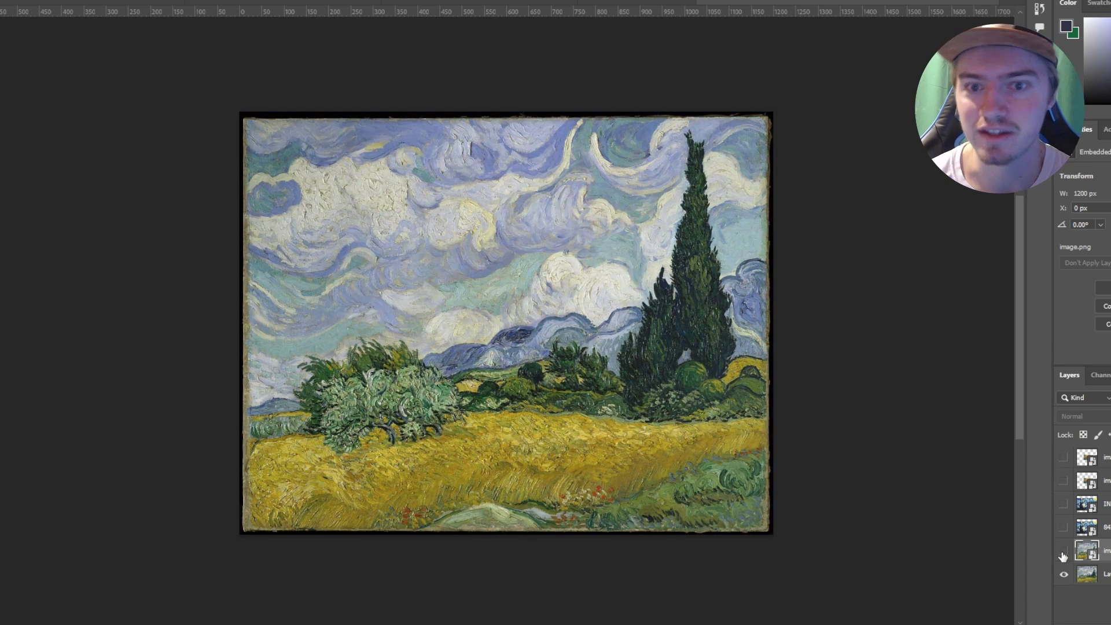
pyautogui.click(1063, 554)
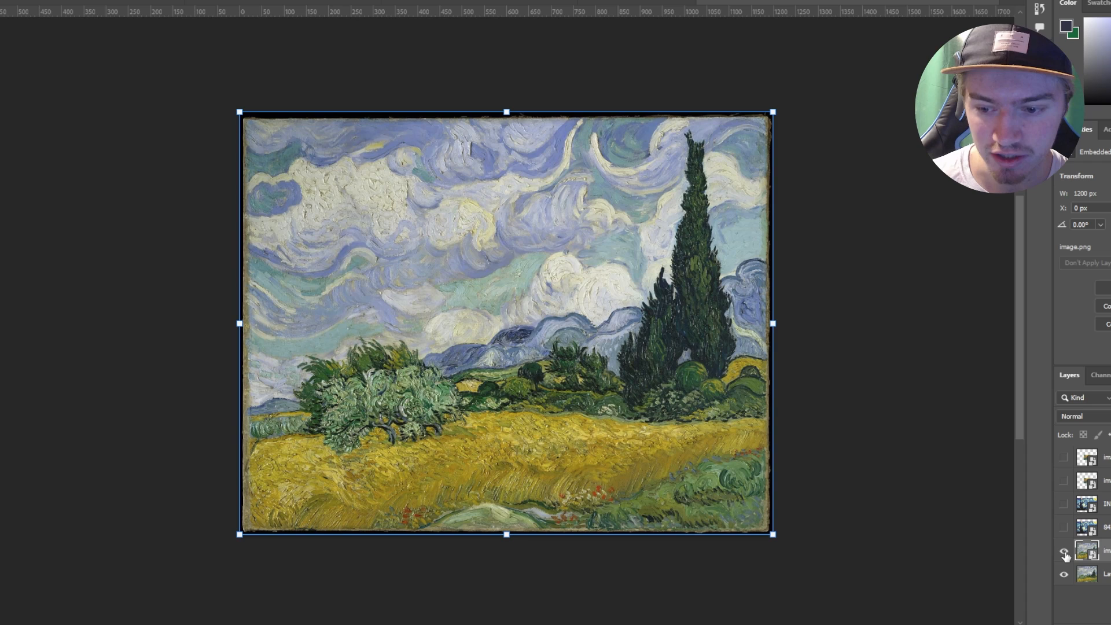
# Hide the wheat field layers, compare the Starry Night glazed and original layers, then hide every layer.
pyautogui.click(1063, 504)
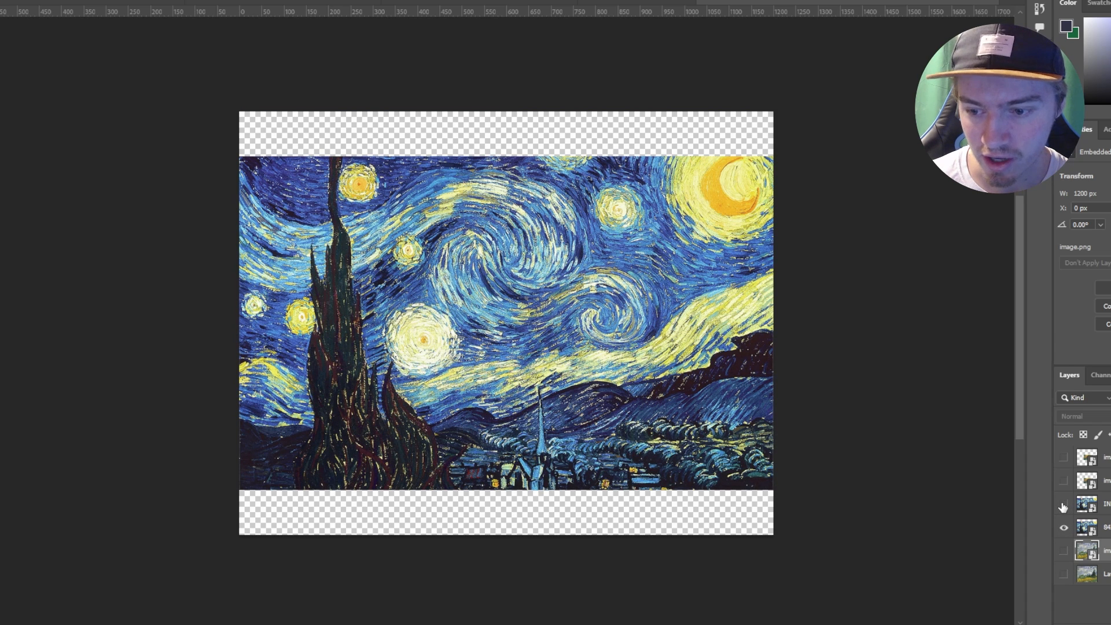
pyautogui.click(1062, 503)
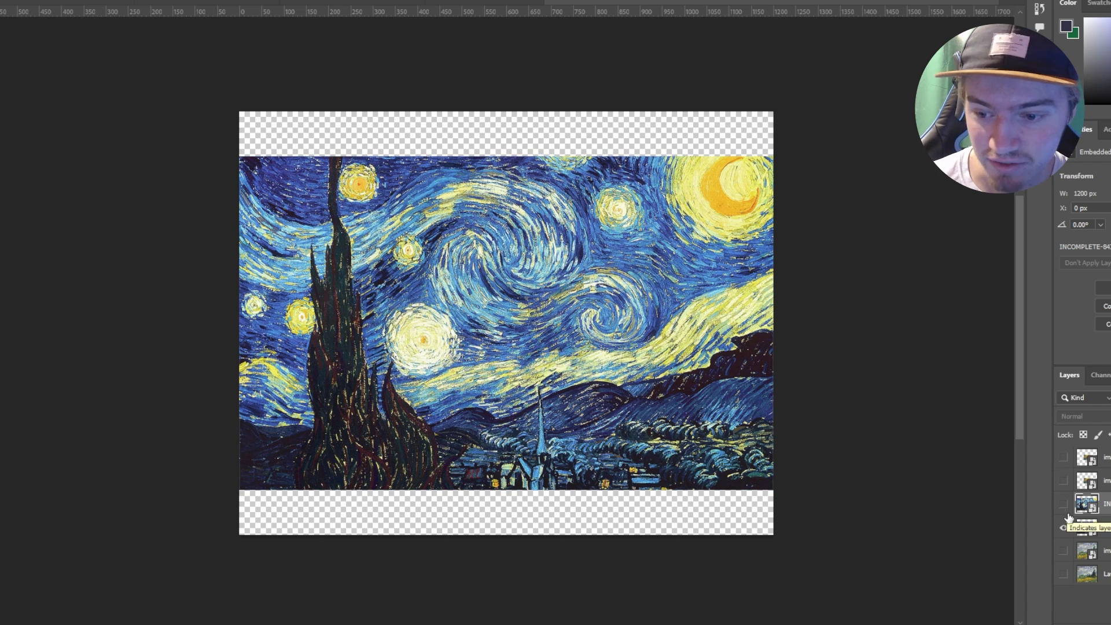
pyautogui.click(1063, 503)
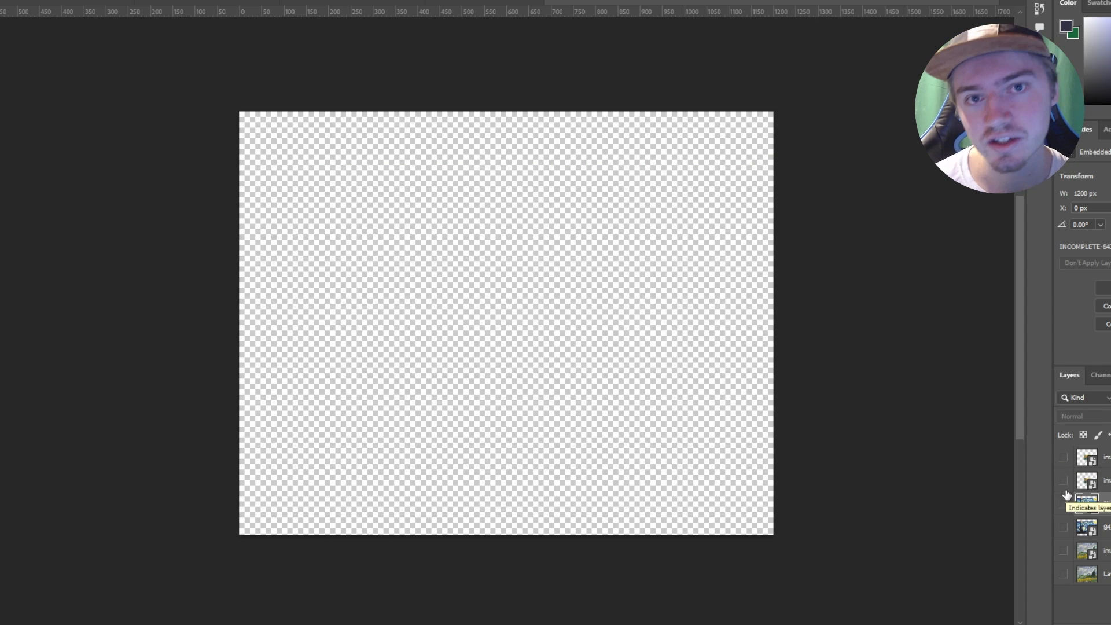
pyautogui.click(1063, 488)
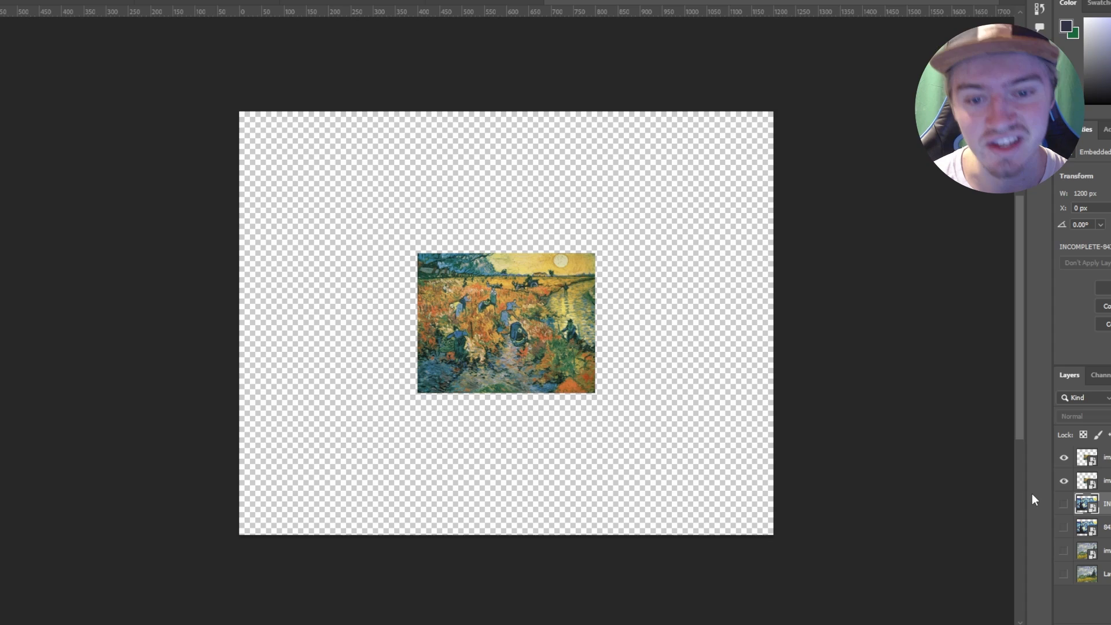
pyautogui.moveTo(962, 302)
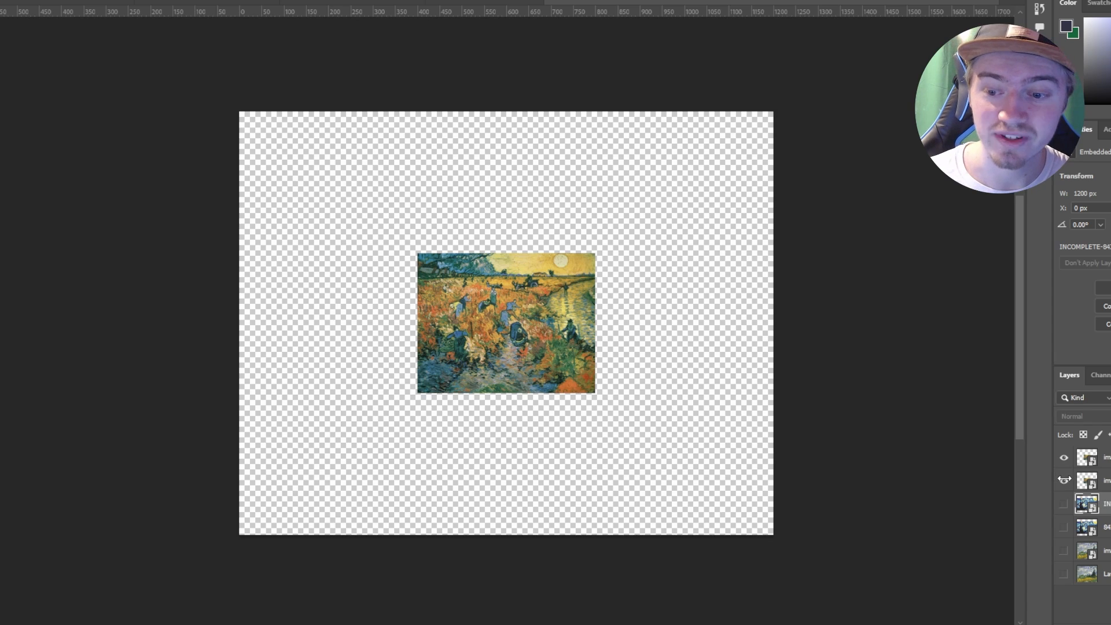
pyautogui.click(1064, 479)
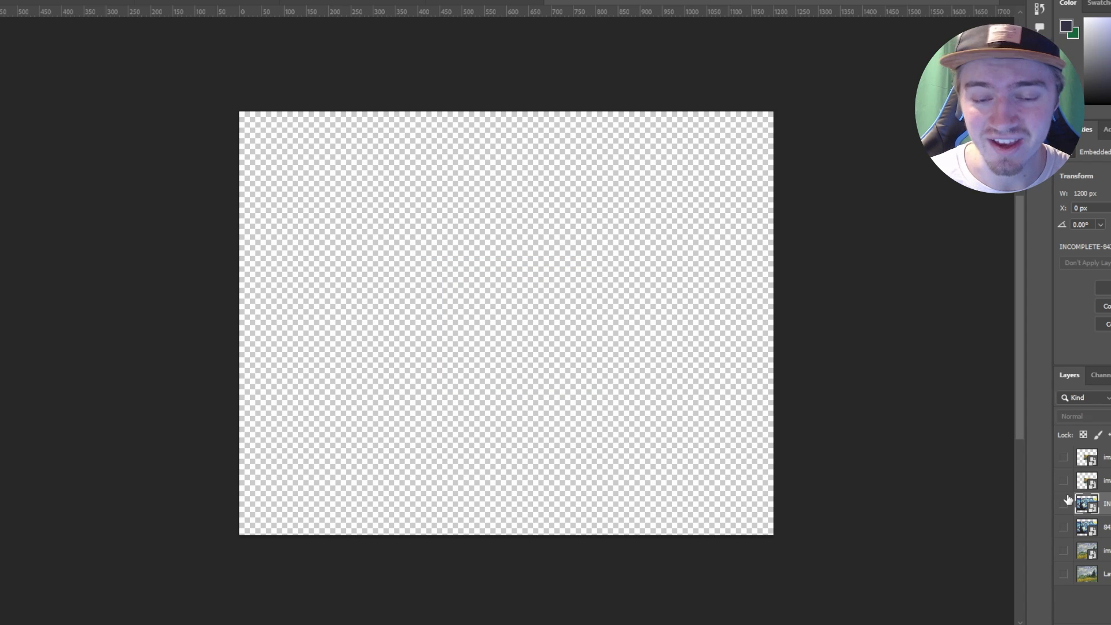